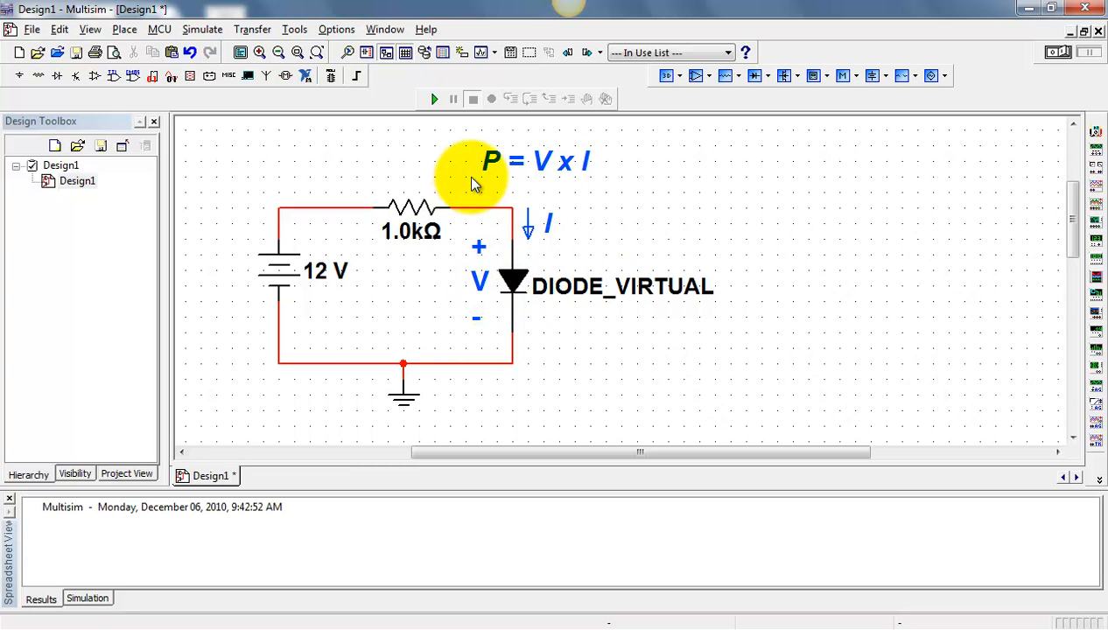
{"action": "mouse_move", "coordinate": [597, 191]}
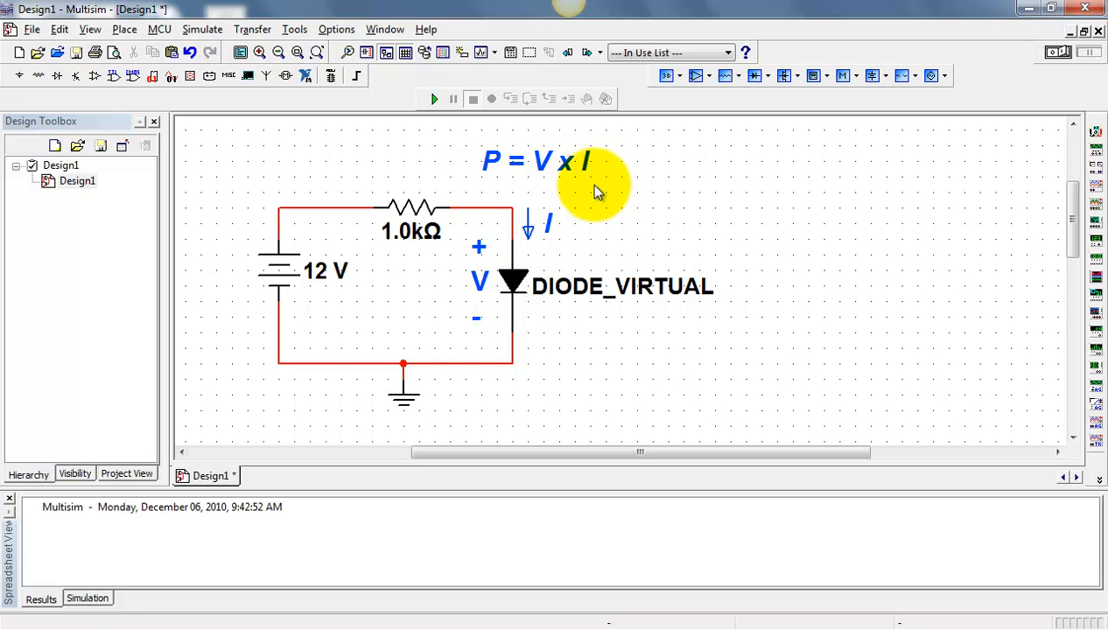
{"action": "mouse_move", "coordinate": [479, 338]}
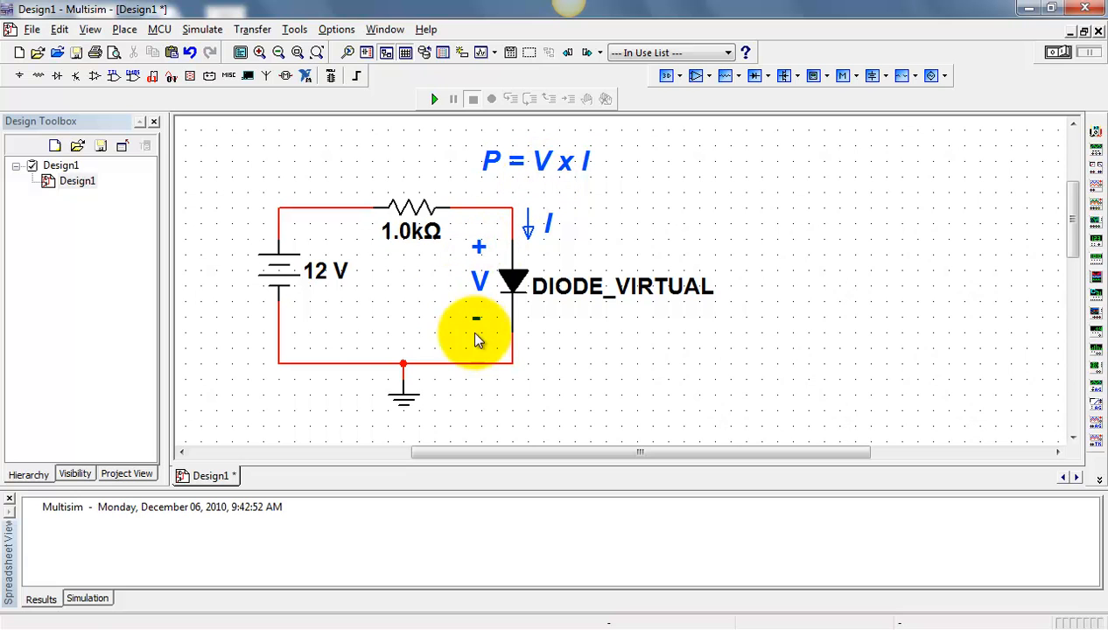
{"action": "mouse_move", "coordinate": [555, 217]}
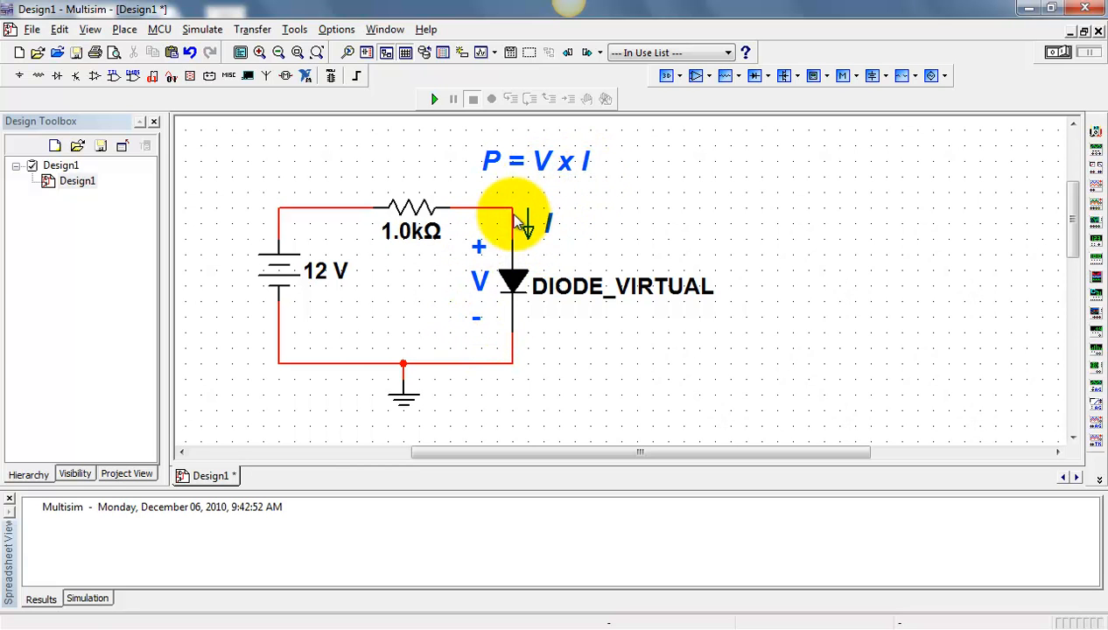
{"action": "mouse_move", "coordinate": [497, 247]}
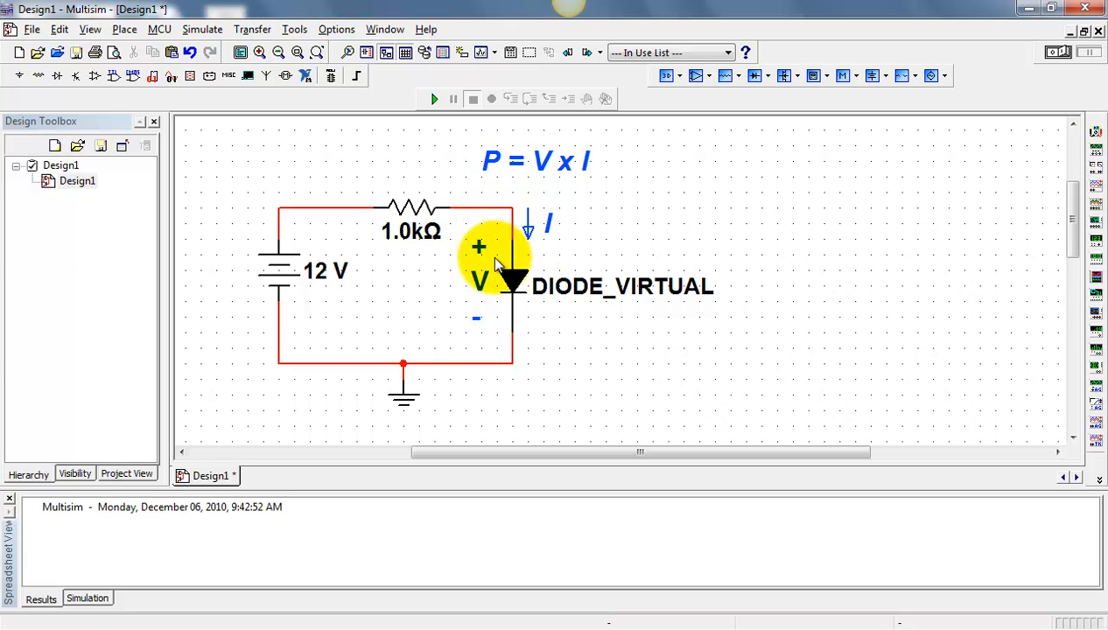
{"action": "mouse_move", "coordinate": [1089, 179]}
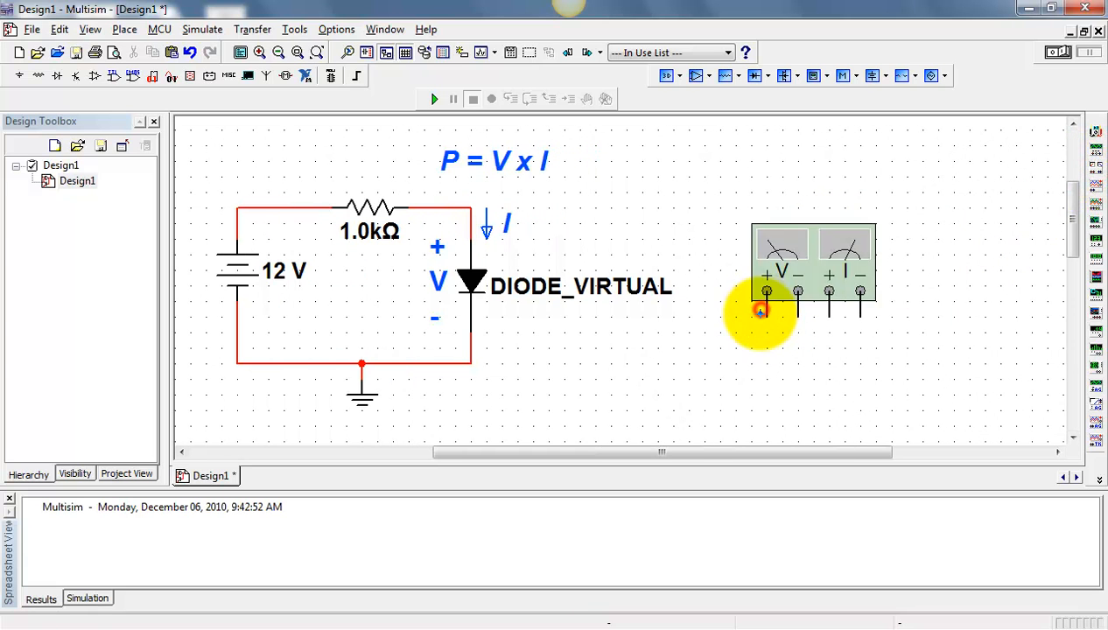
{"action": "mouse_move", "coordinate": [822, 315]}
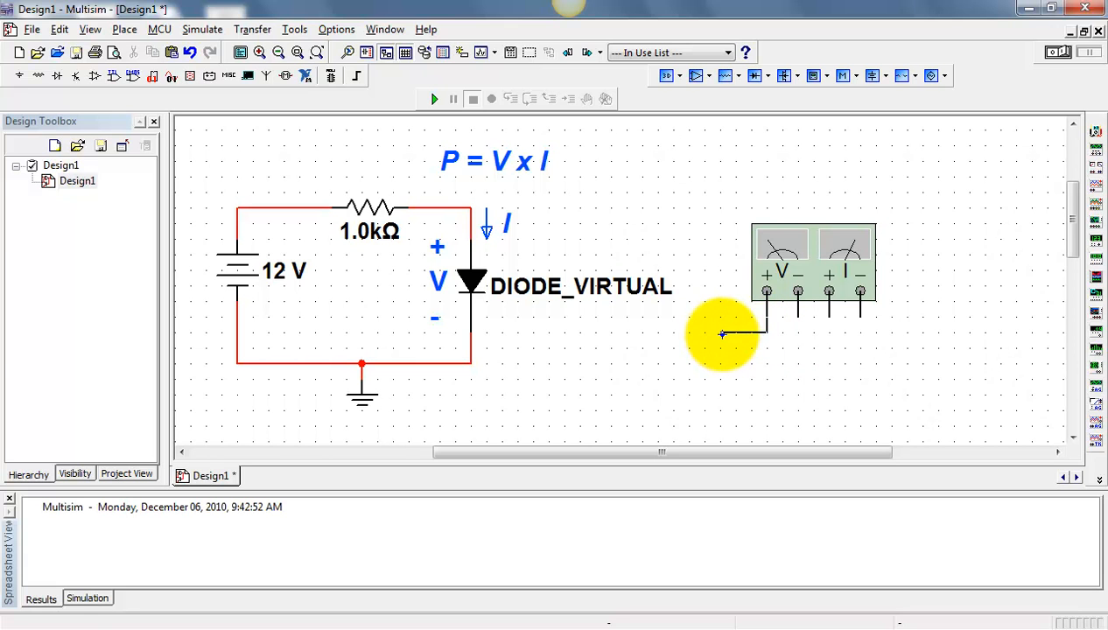
Wire the wattmeter's V+ terminal to the diode's upper node.
{"action": "left_click_drag", "start_coordinate": [724, 336], "coordinate": [497, 196]}
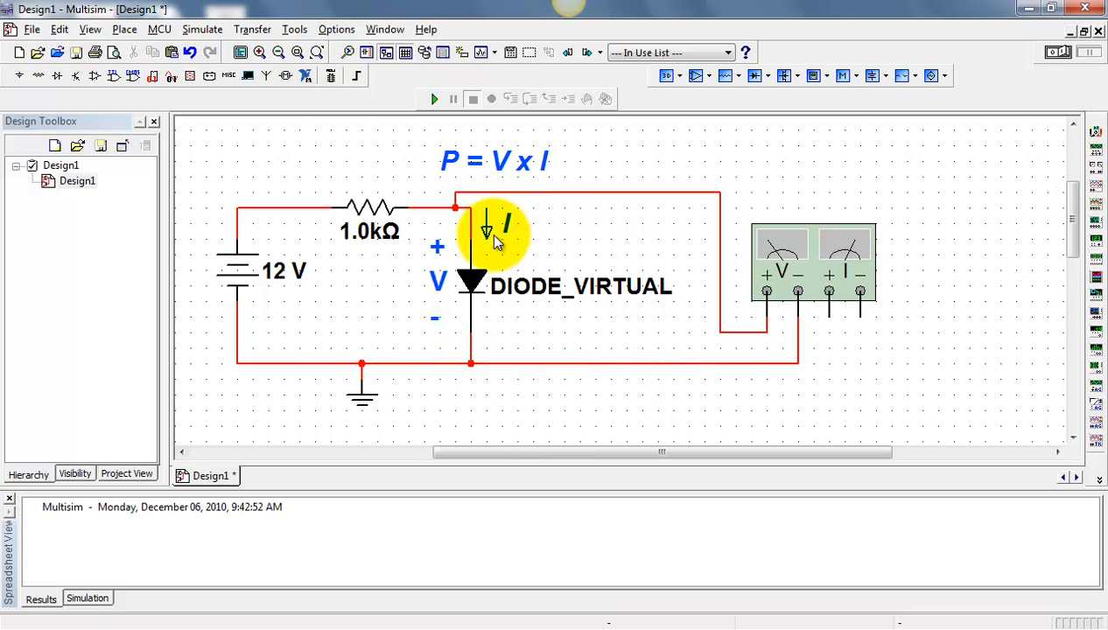
{"action": "mouse_move", "coordinate": [469, 387]}
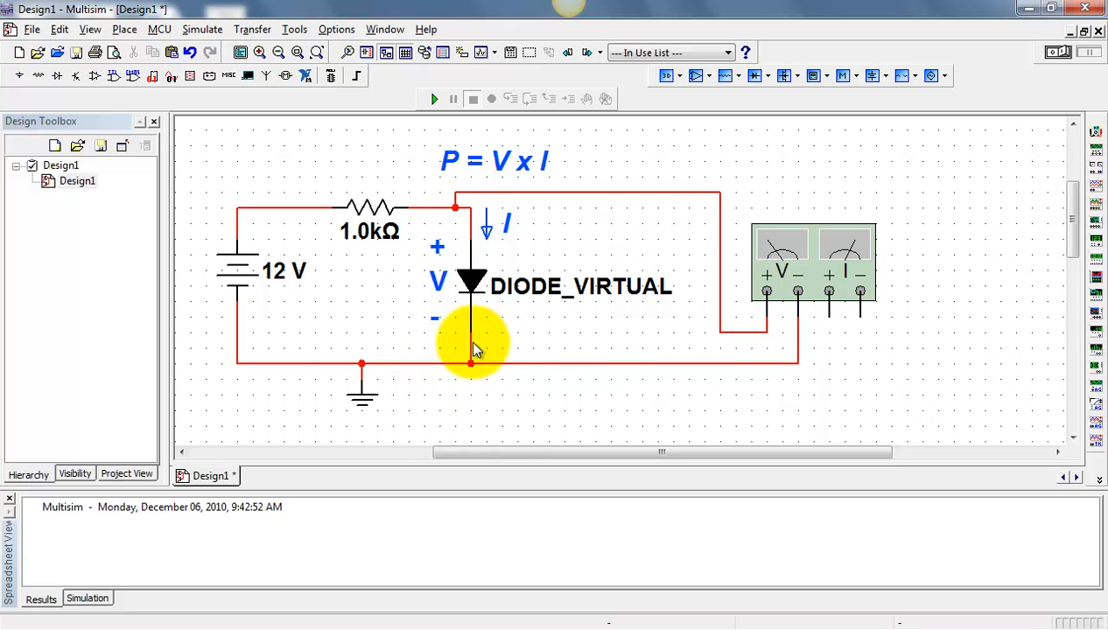
{"action": "mouse_move", "coordinate": [599, 329]}
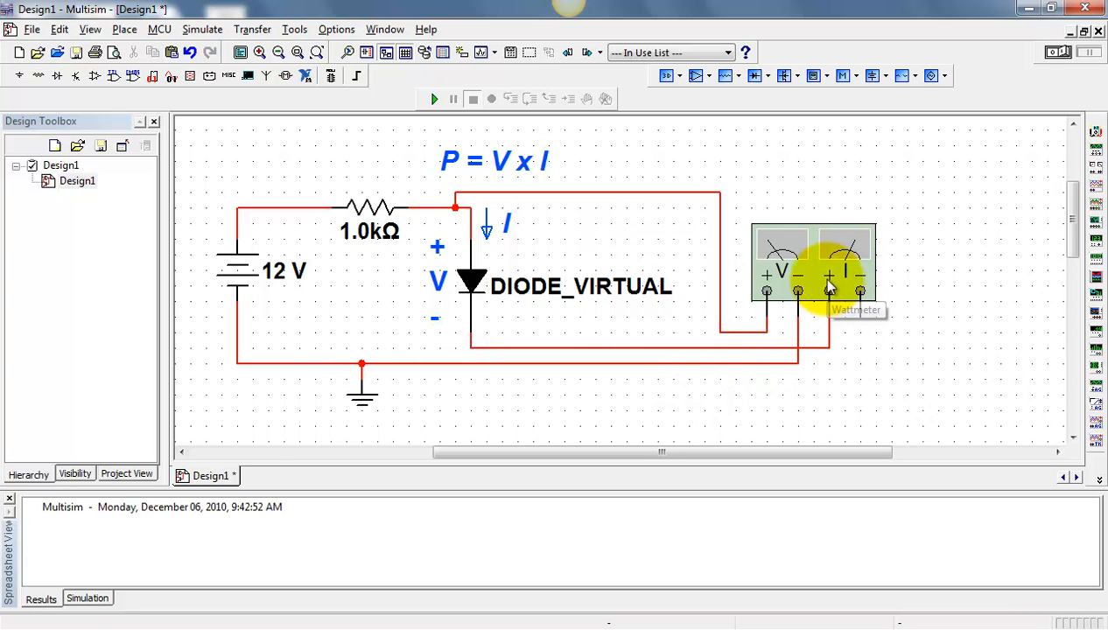
{"action": "mouse_move", "coordinate": [861, 321]}
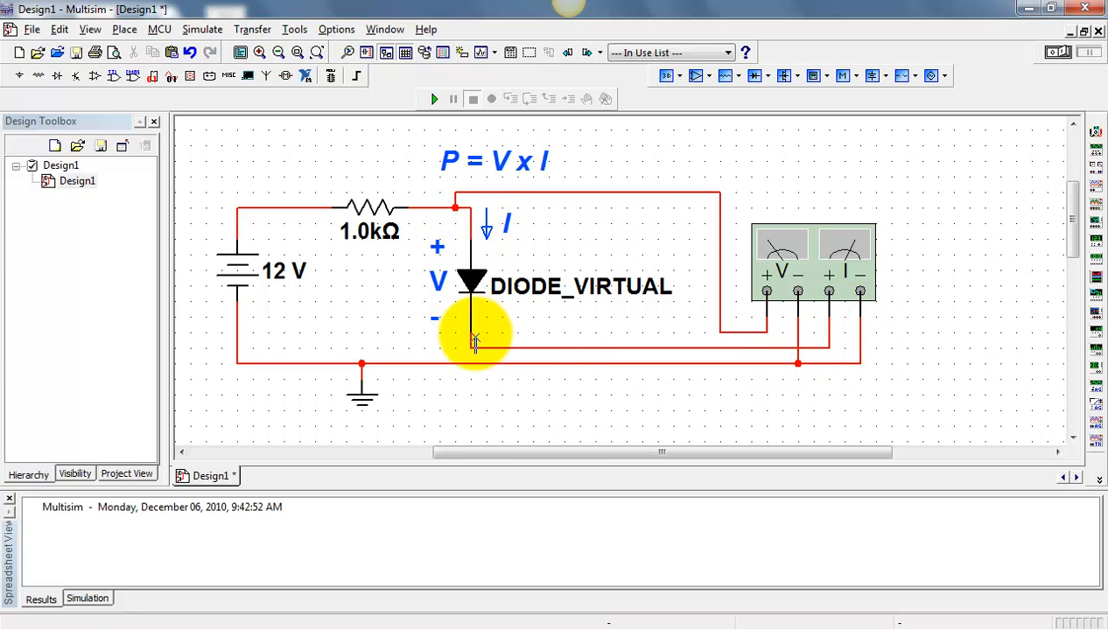
{"action": "mouse_move", "coordinate": [865, 276]}
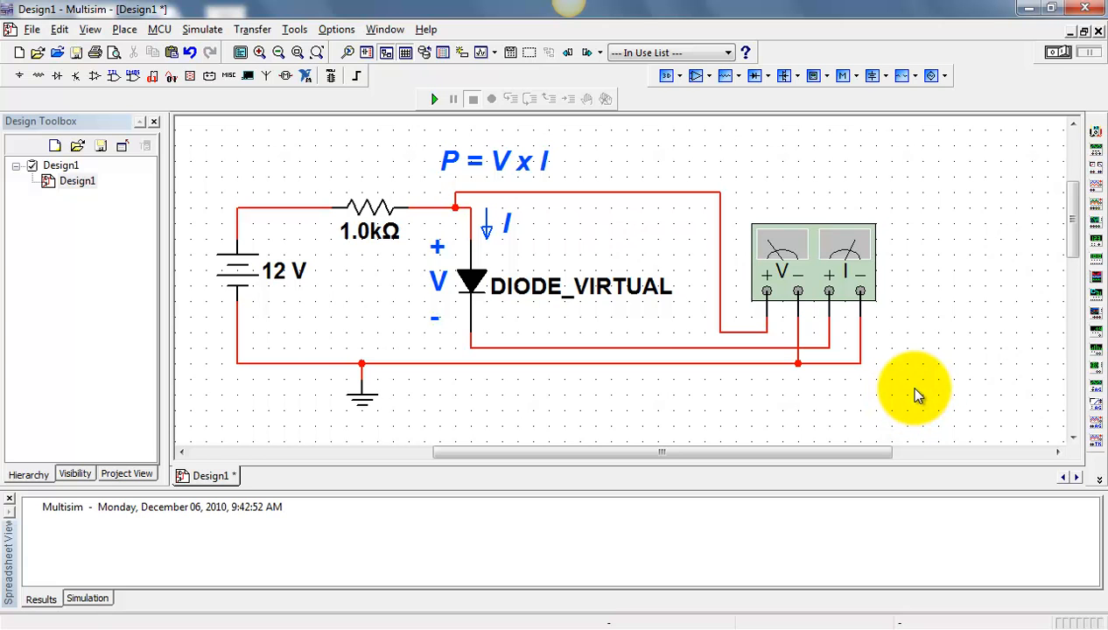
Select the wattmeter after wiring its I− terminal to the bottom rail.
{"action": "left_click", "coordinate": [809, 254]}
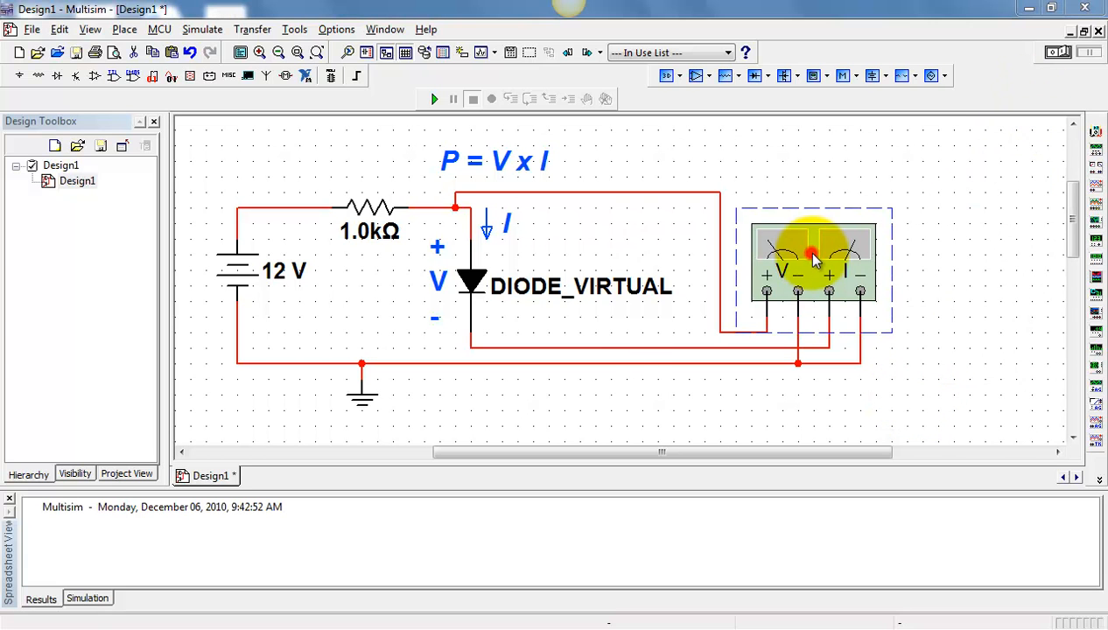
Show the Wattmeter-XWM1 readout panel and start the circuit simulation.
{"action": "double_click", "coordinate": [809, 254]}
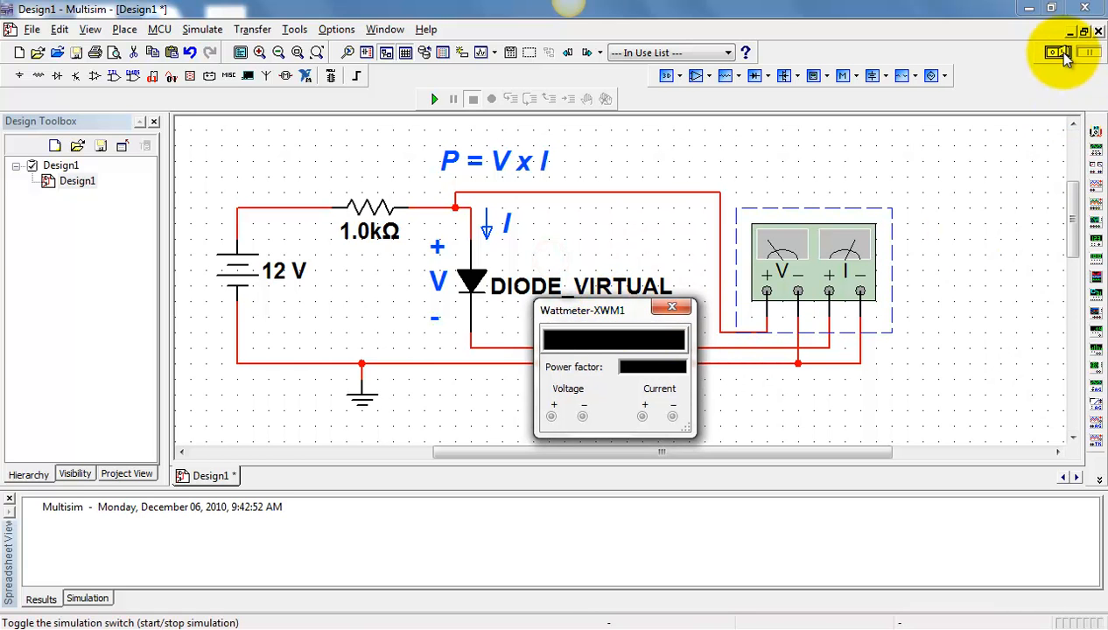
{"action": "left_click", "coordinate": [435, 98]}
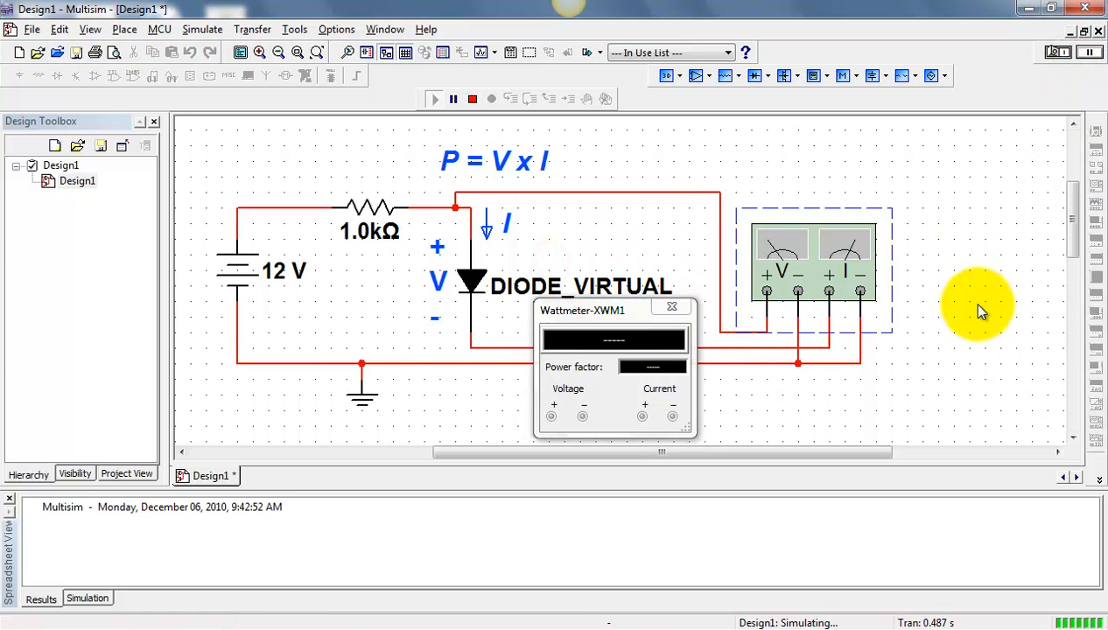